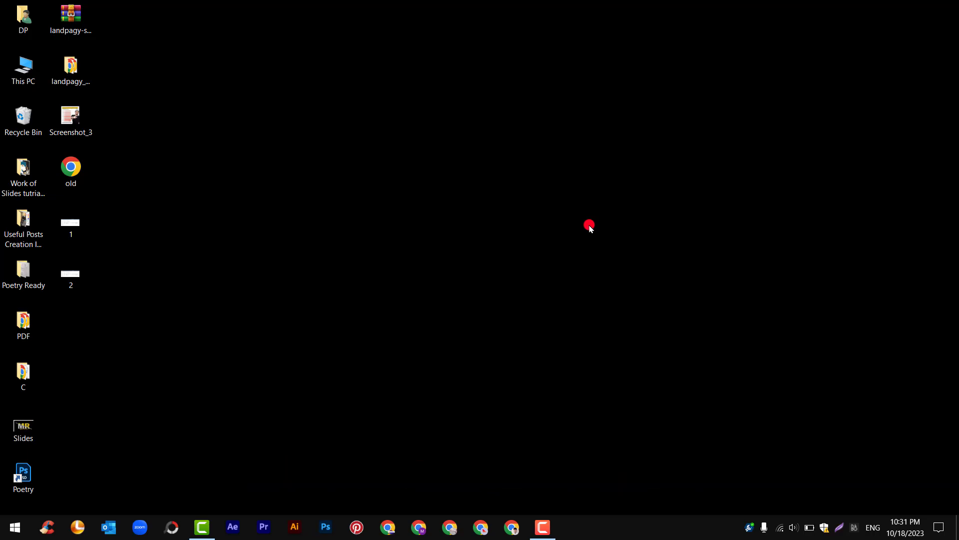
Search the Start menu for 'command' and run Command Prompt as administrator.
left_click(12, 527)
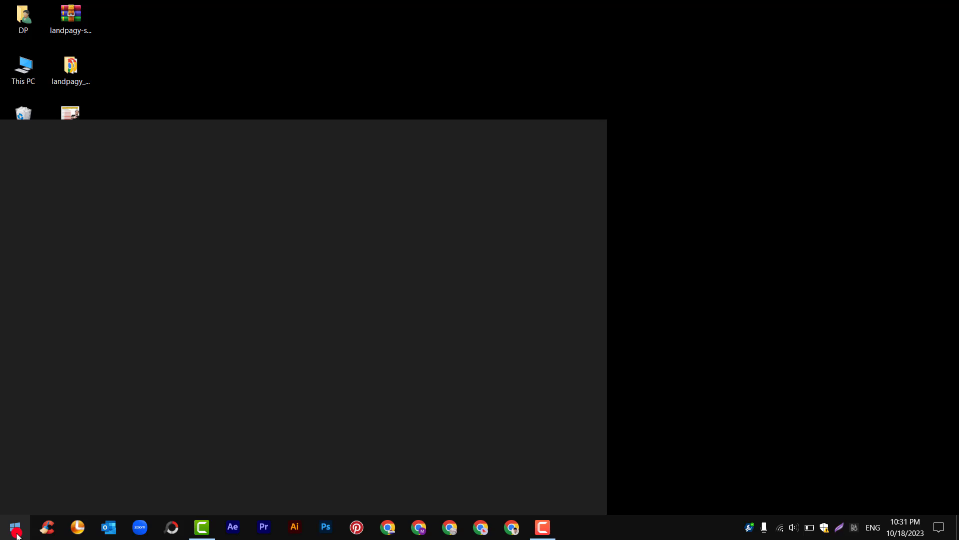
right_click(103, 186)
type("comman")
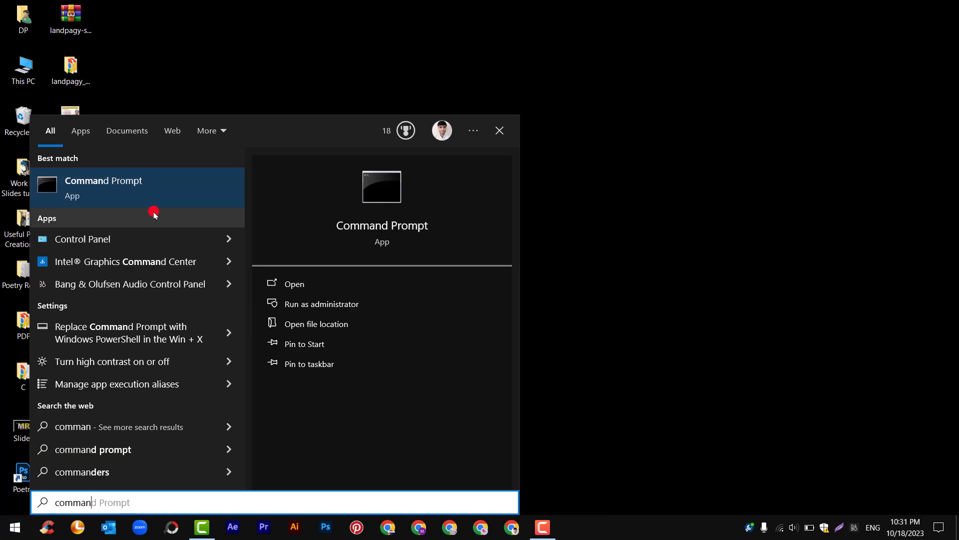
left_click(321, 304)
type("powercfg /batteryreport")
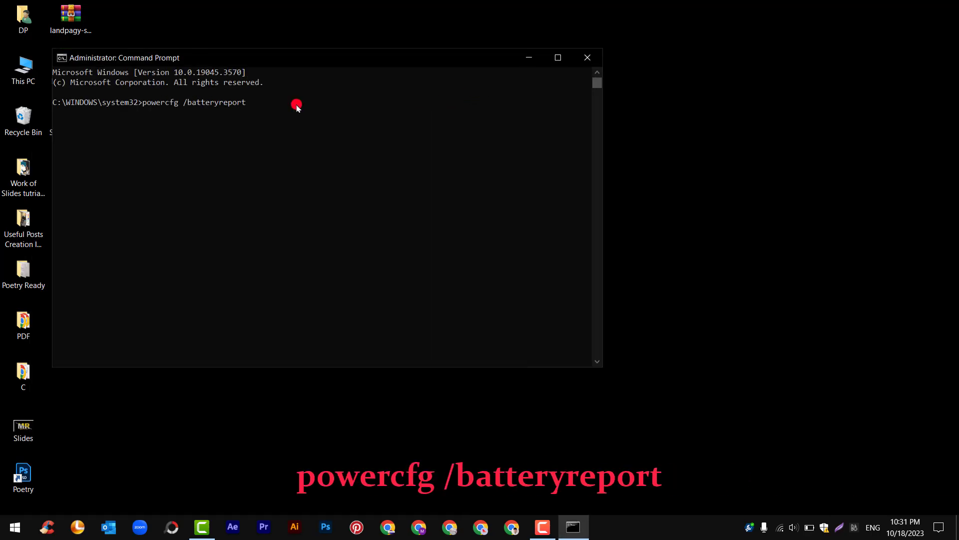
Run powercfg /batteryreport to save battery-report.html in C:\WINDOWS\system32.
key("Return")
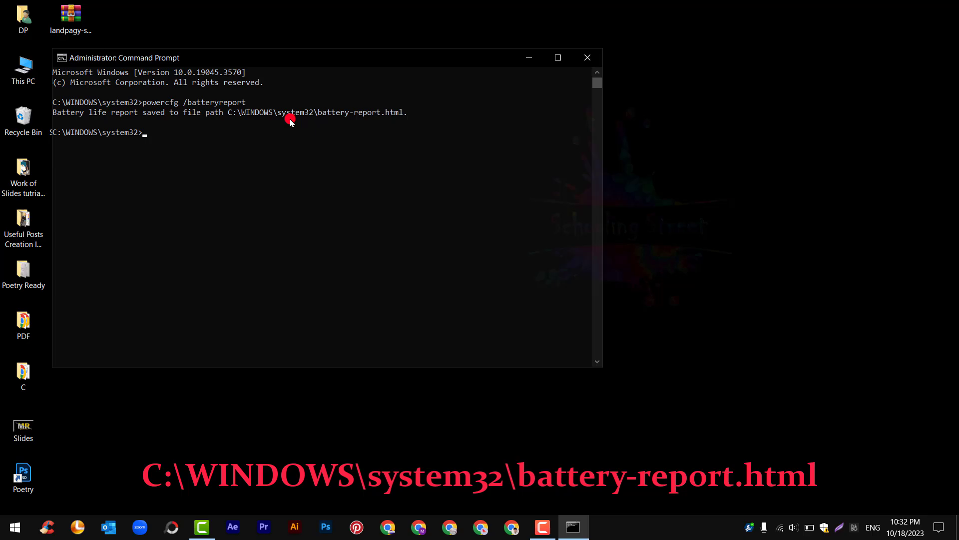
mouse_move(586, 57)
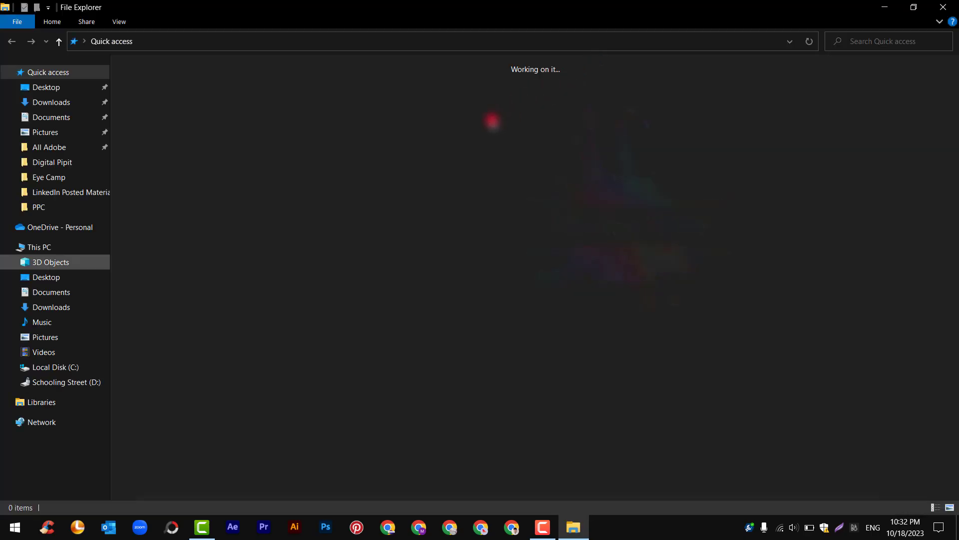
Browse Local Disk (C:) > Windows > System32 and open battery-report.html in the browser.
left_click(54, 367)
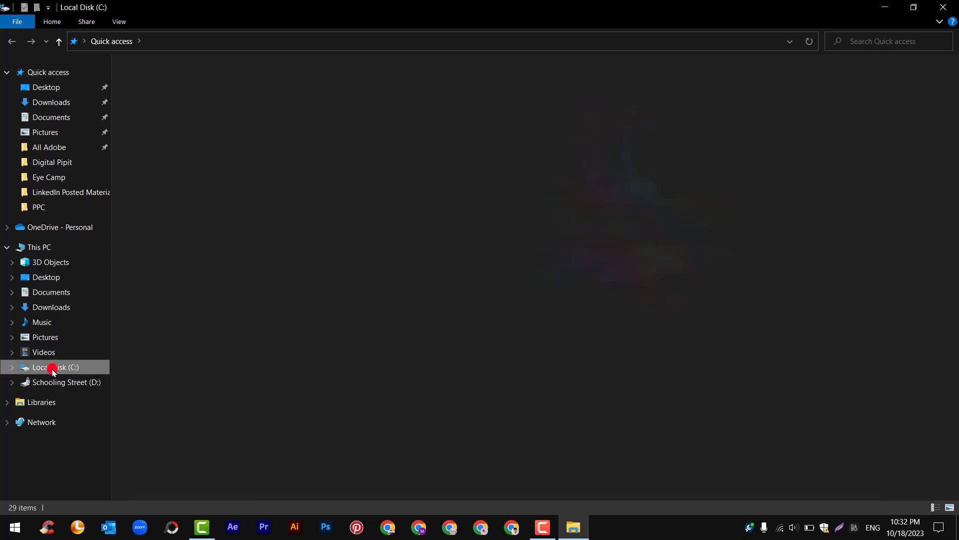
left_click(55, 366)
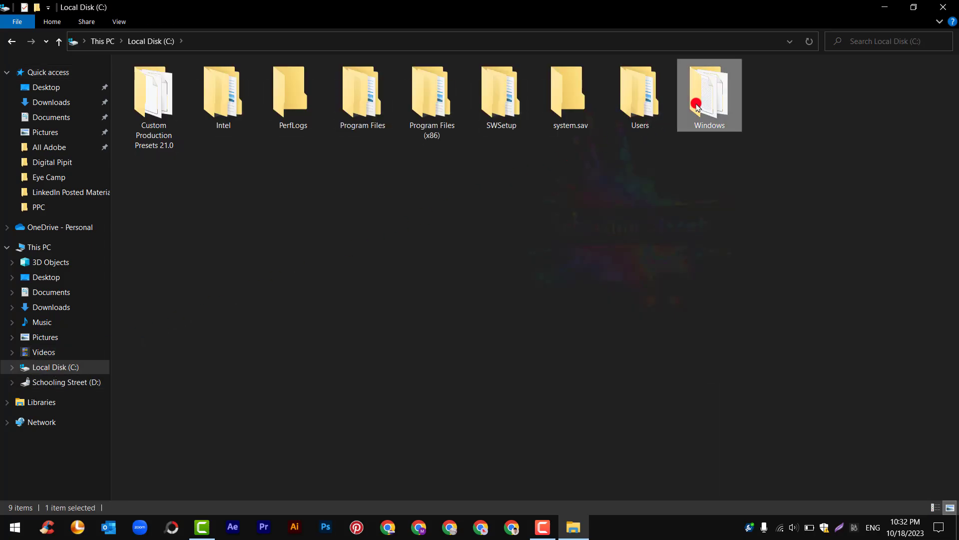
double_click(709, 92)
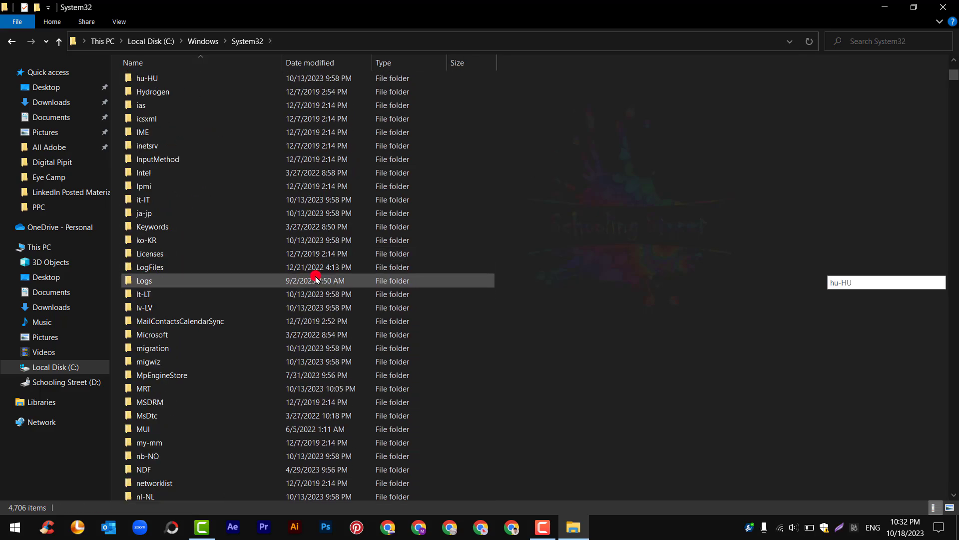
scroll("up", 3)
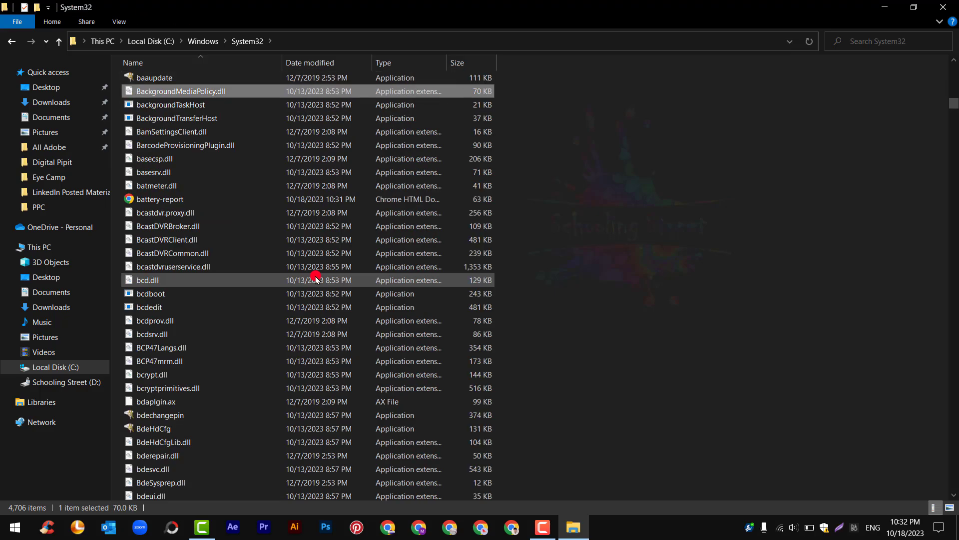
left_click(159, 199)
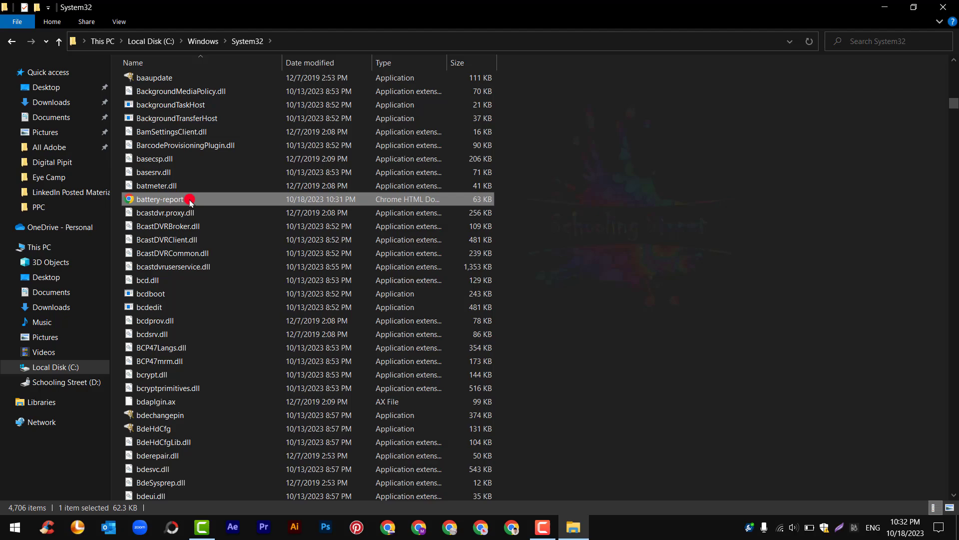
double_click(160, 198)
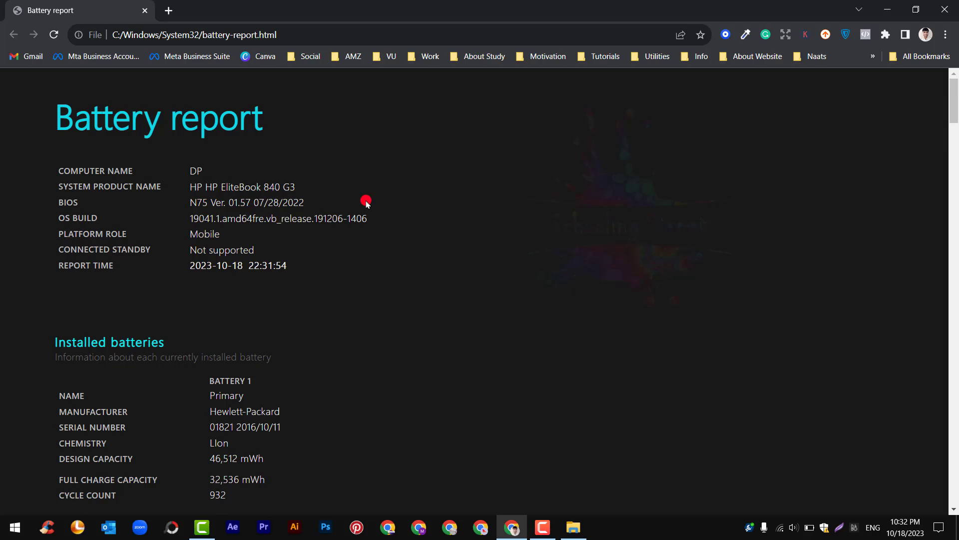
Highlight the 46,512 mWh design capacity, then scroll down to the Recent usage table.
scroll("down", 3)
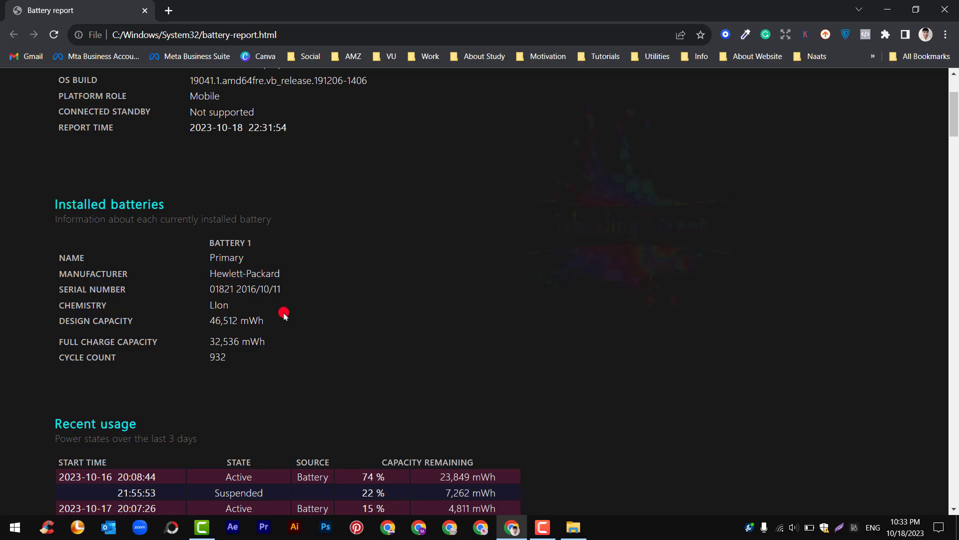
double_click(236, 320)
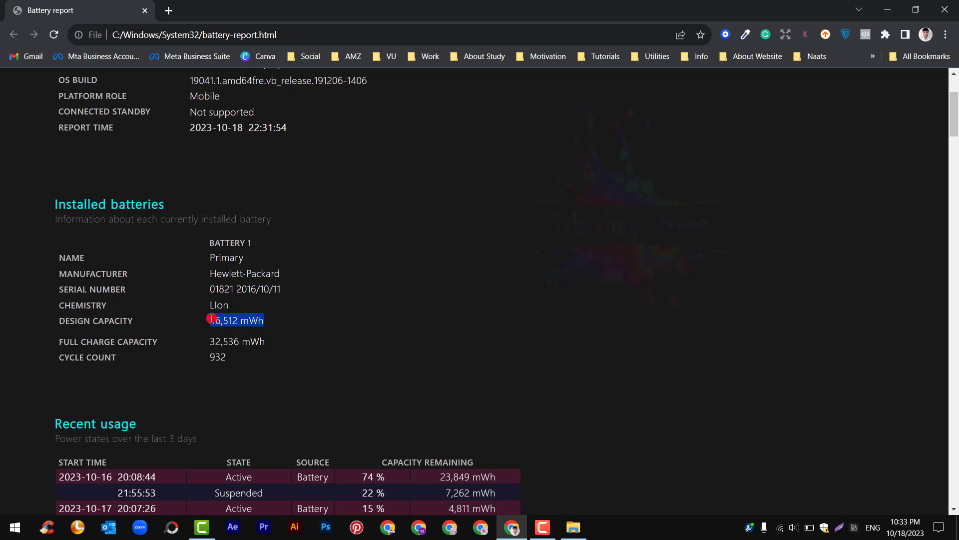
scroll("down", 3)
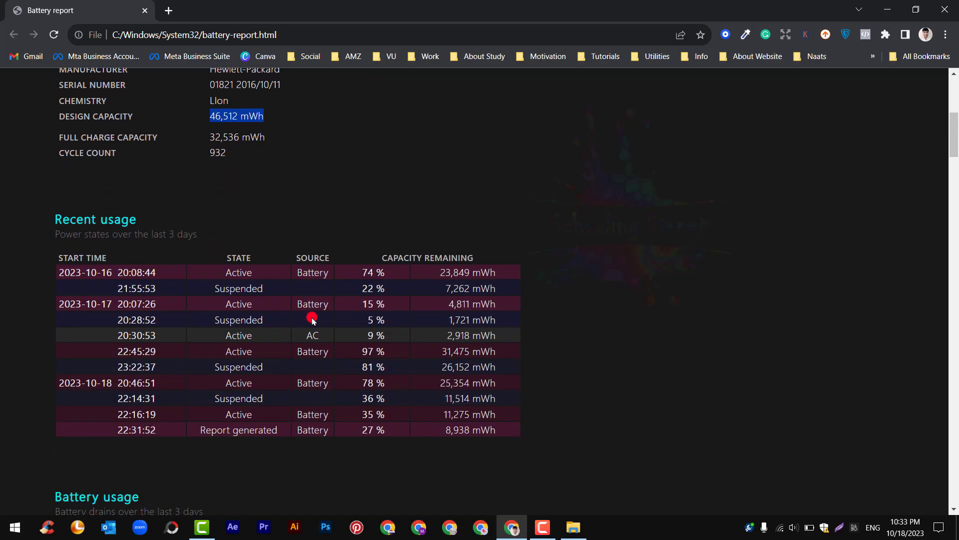
scroll("down", 3)
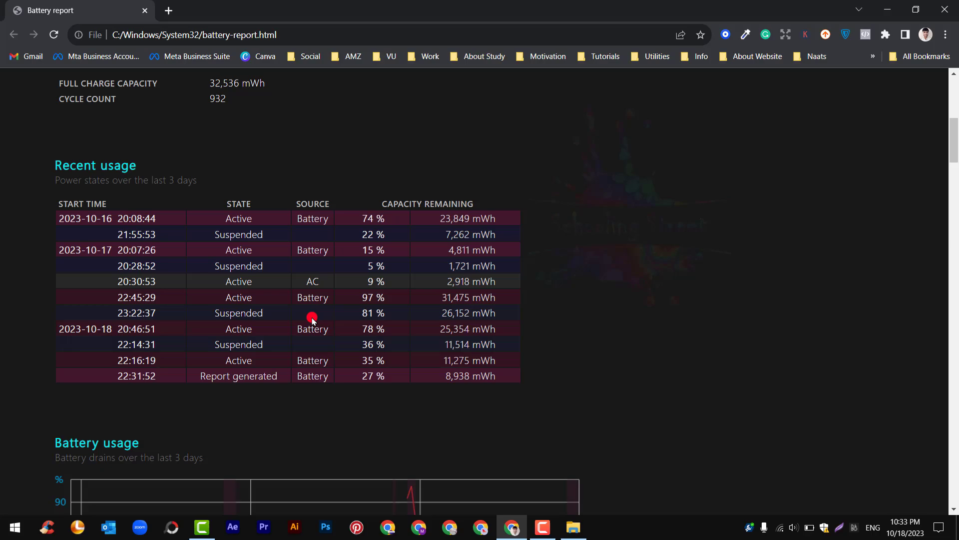
mouse_move(348, 234)
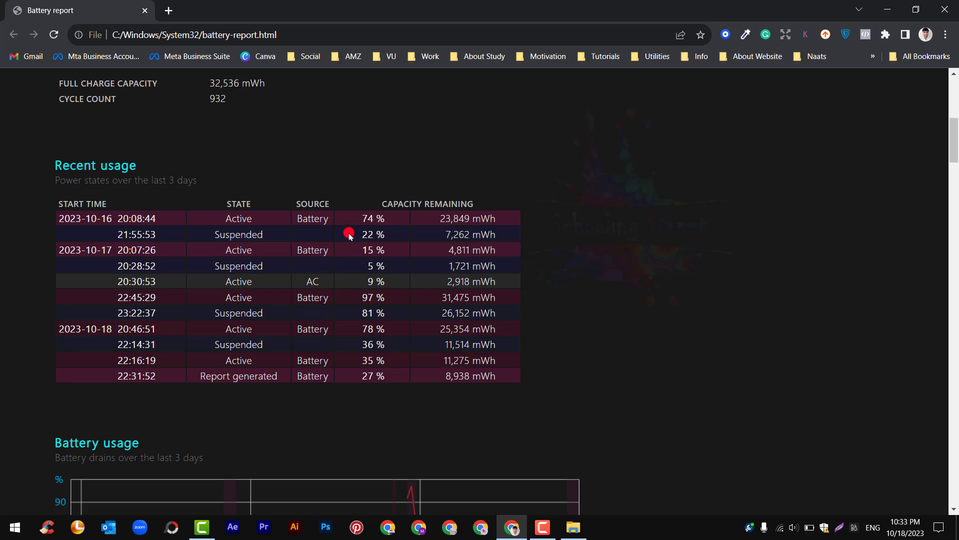
mouse_move(533, 340)
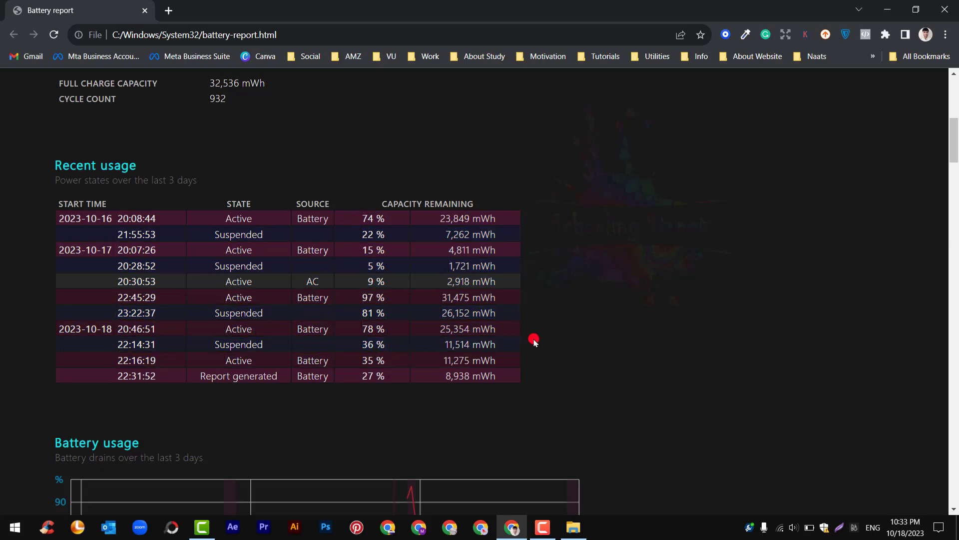
scroll("down", 3)
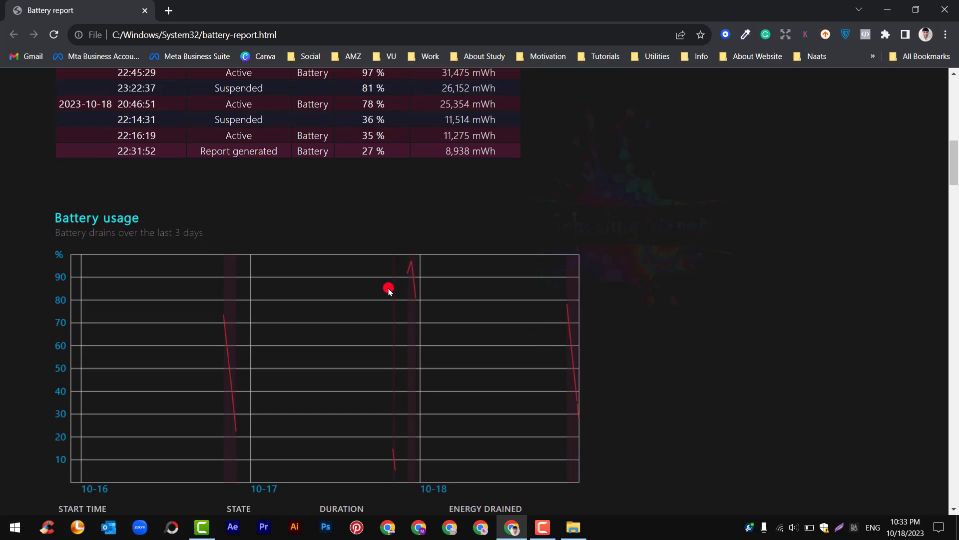
scroll("down", 3)
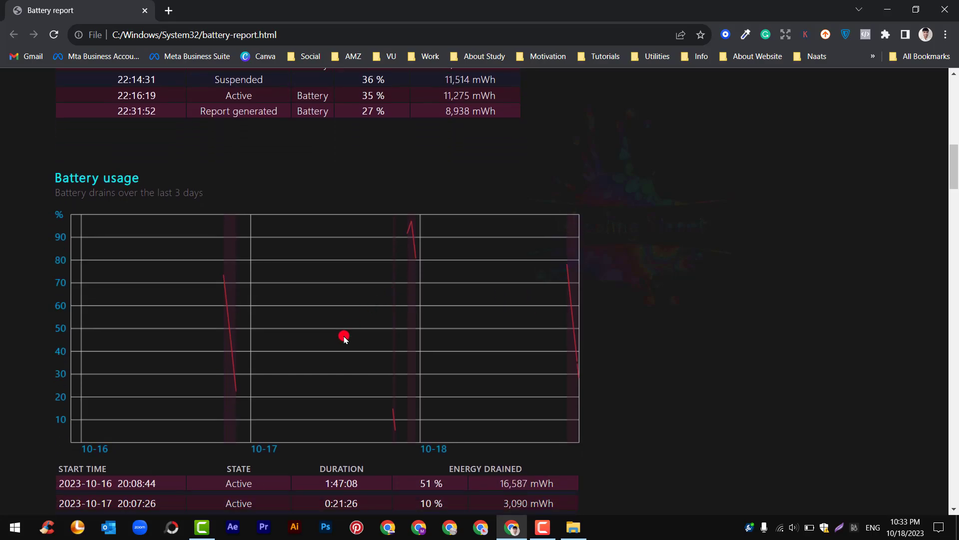
scroll("down", 3)
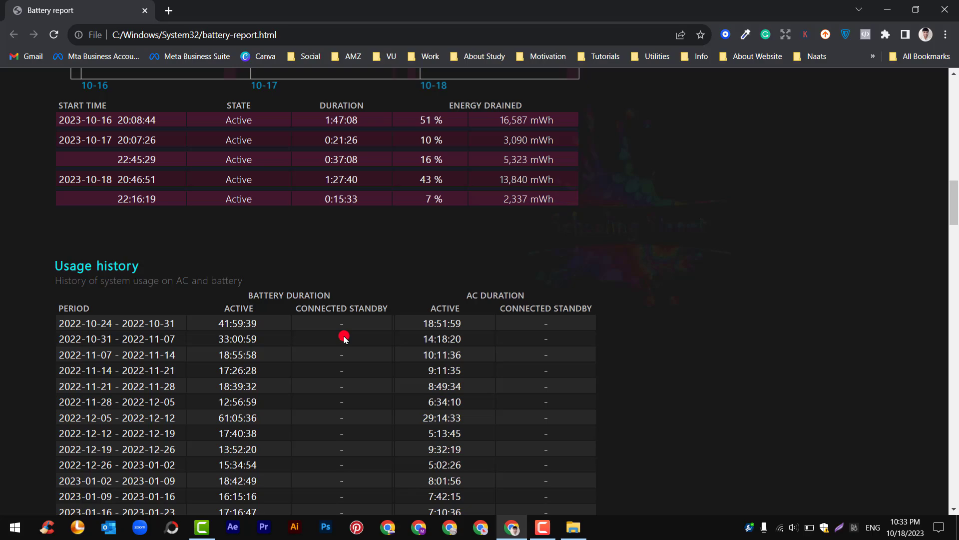
scroll("down", 3)
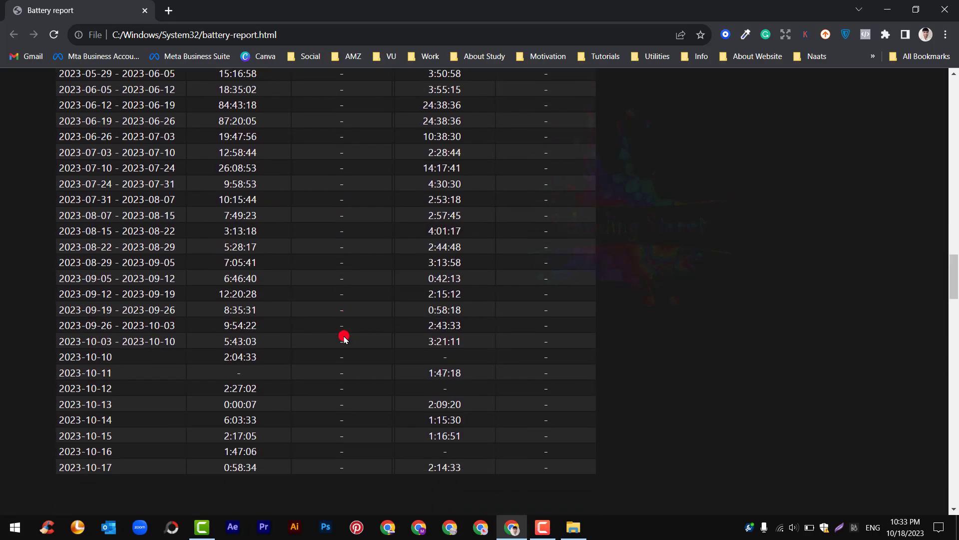
scroll("down", 3)
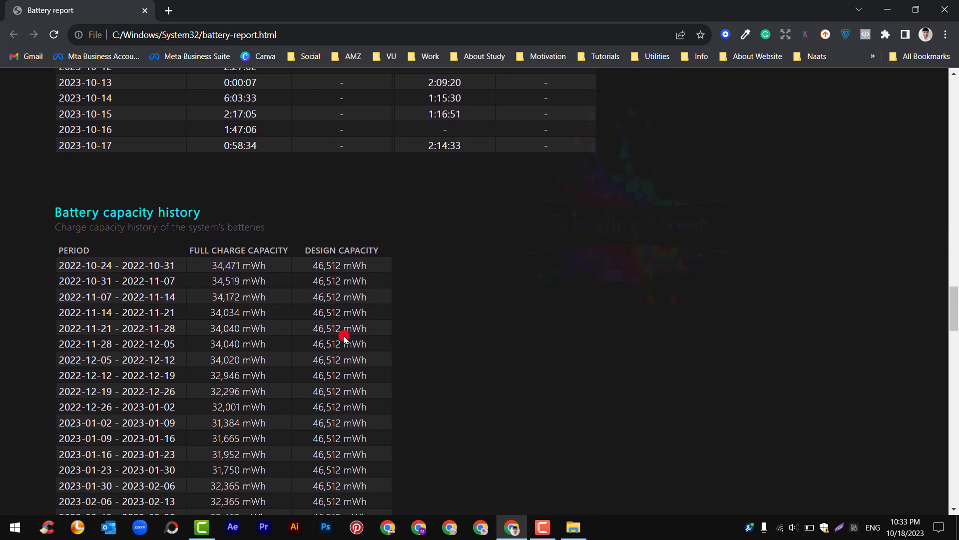
scroll("down", 3)
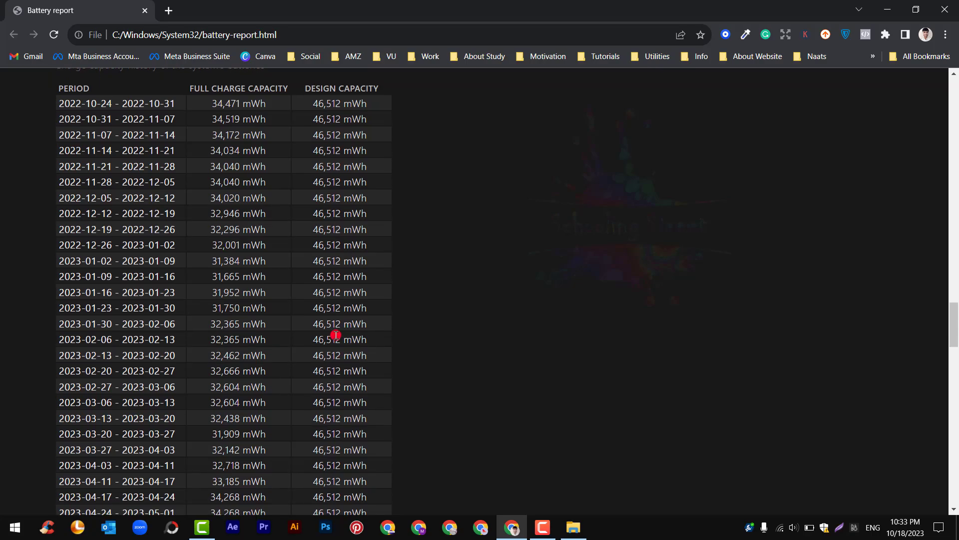
scroll("down", 3)
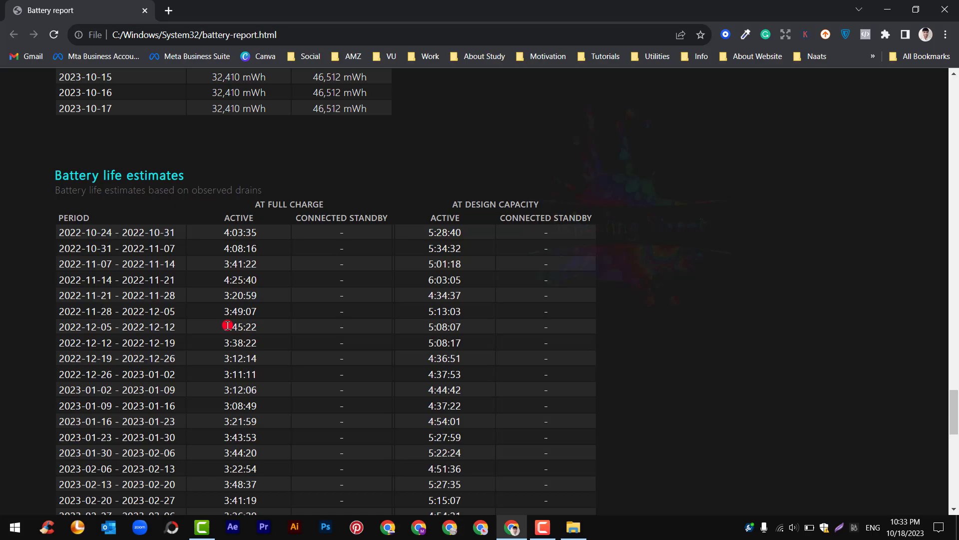
scroll("down", 3)
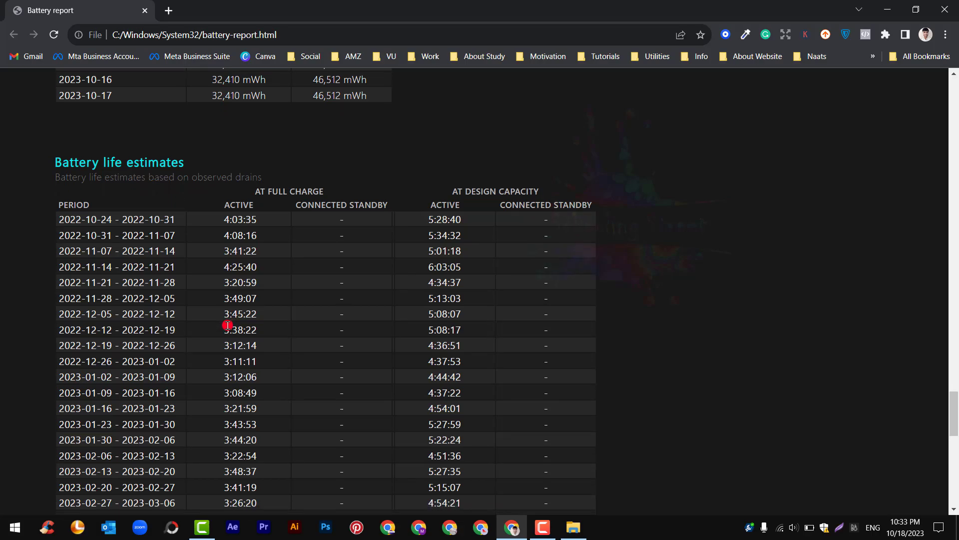
scroll("down", 3)
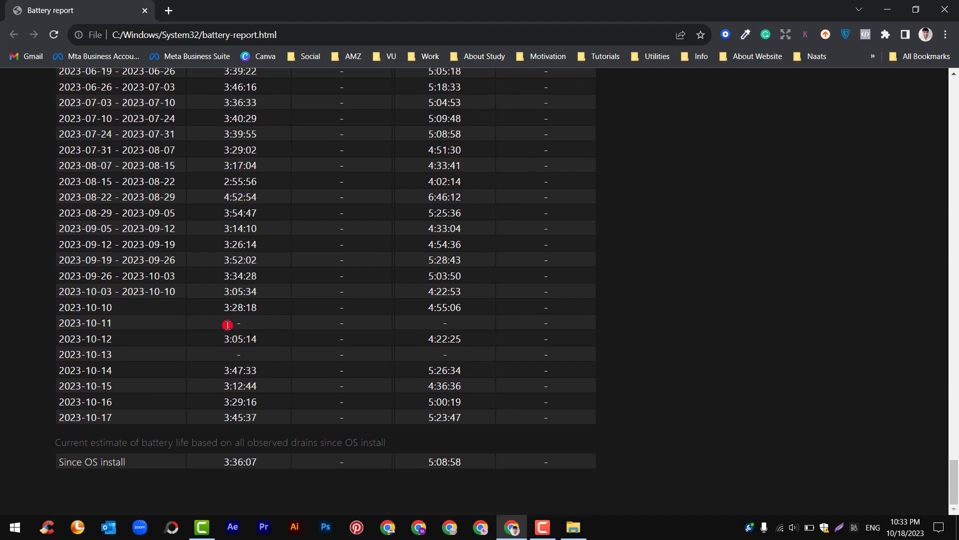
mouse_move(112, 467)
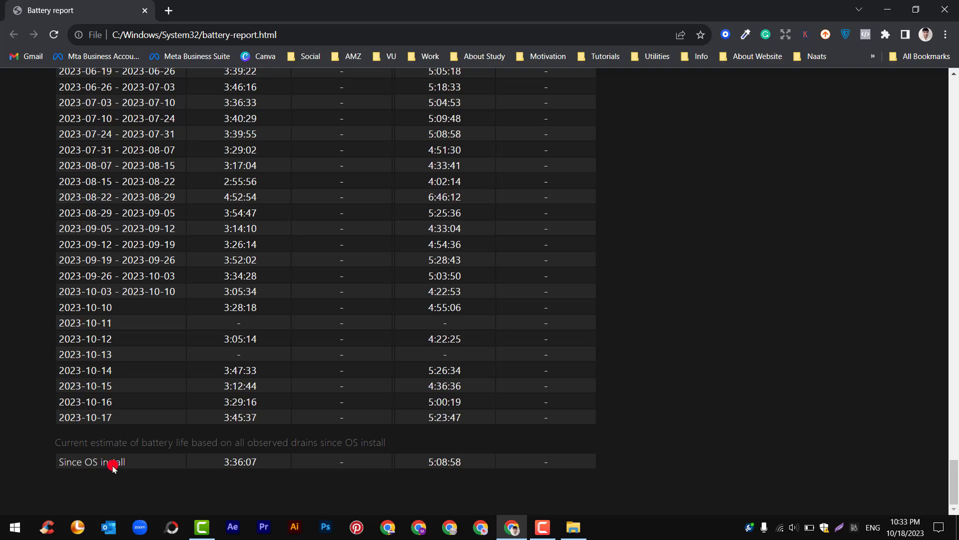
mouse_move(220, 465)
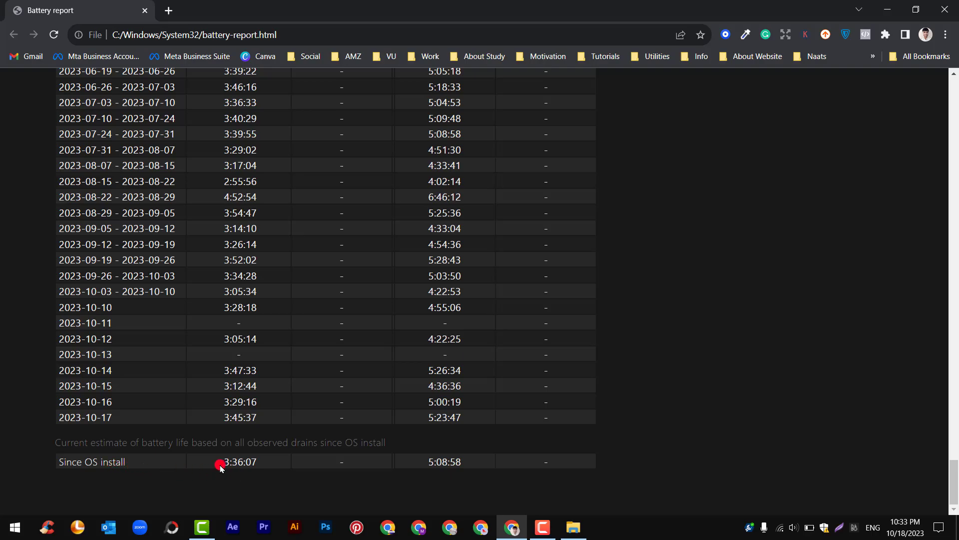
scroll("up", 3)
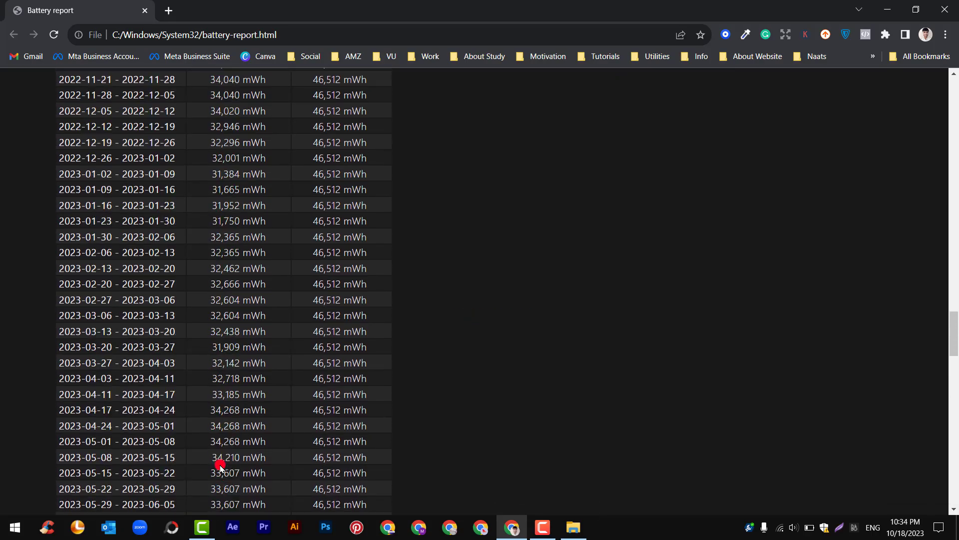
scroll("up", 3)
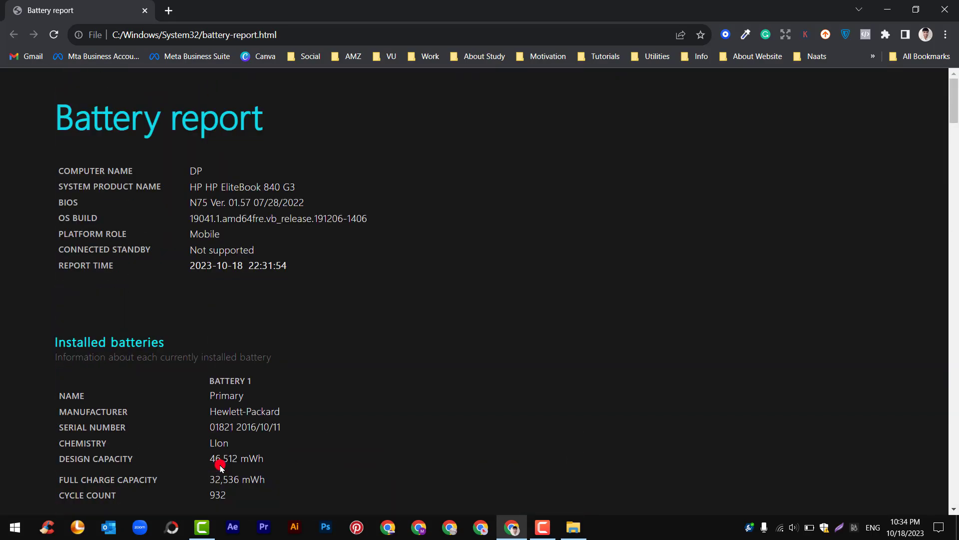